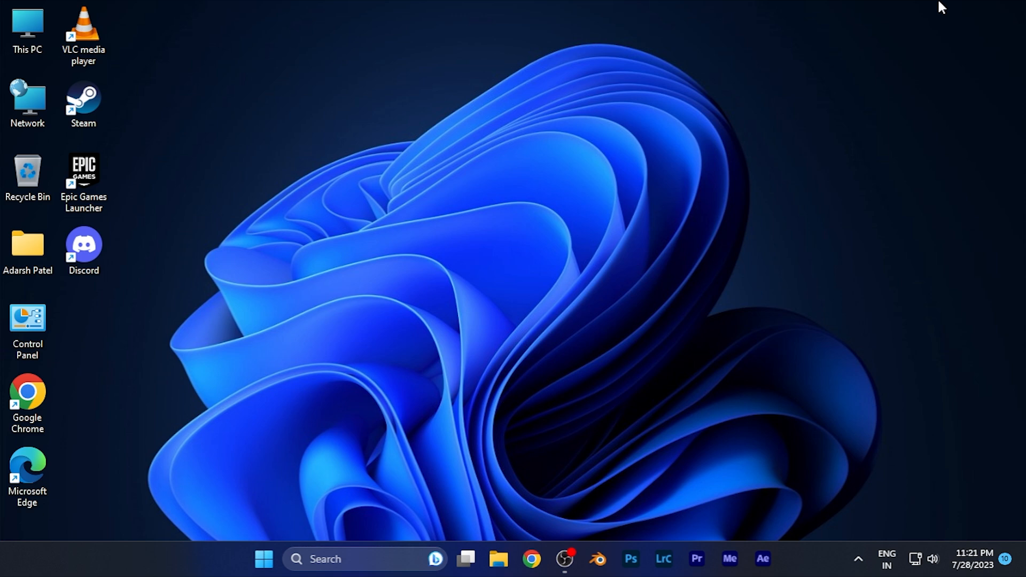
{"action": "mouse_move", "coordinate": [751, 46]}
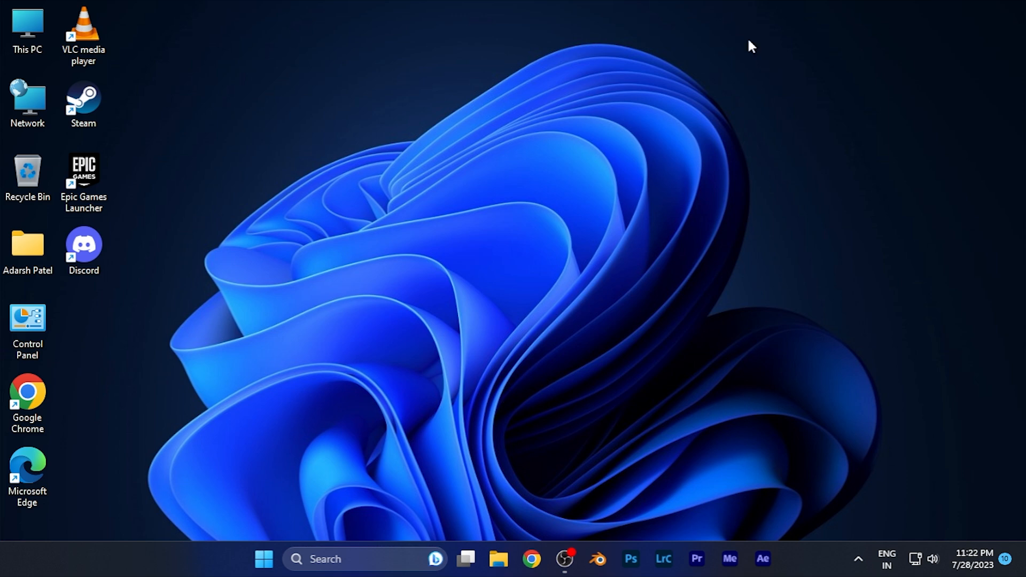
Launch Epic Games Launcher from the desktop shortcut and reach Settings via the account menu
{"action": "left_click", "coordinate": [84, 177]}
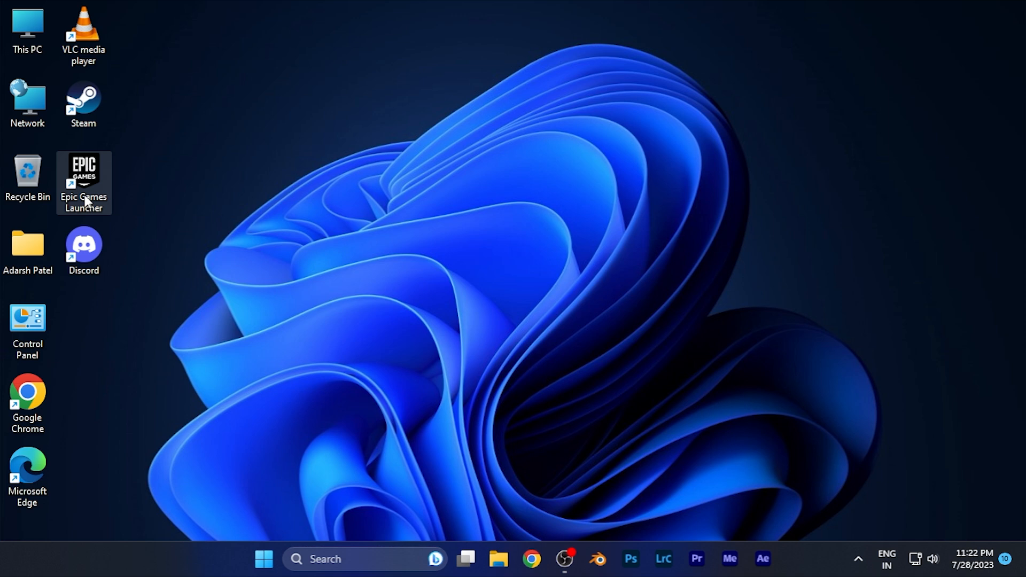
{"action": "double_click", "coordinate": [83, 174]}
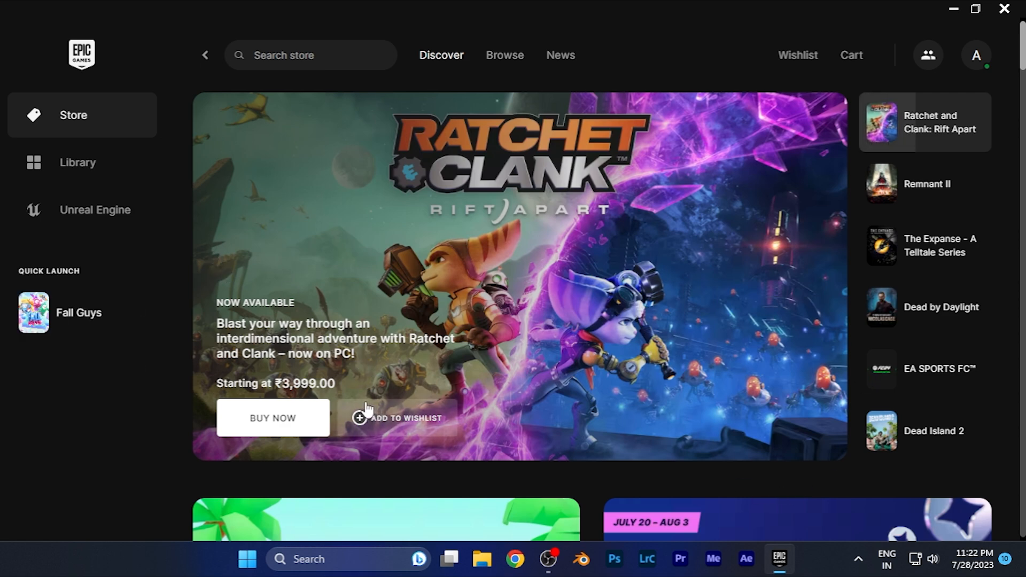
{"action": "mouse_move", "coordinate": [667, 351]}
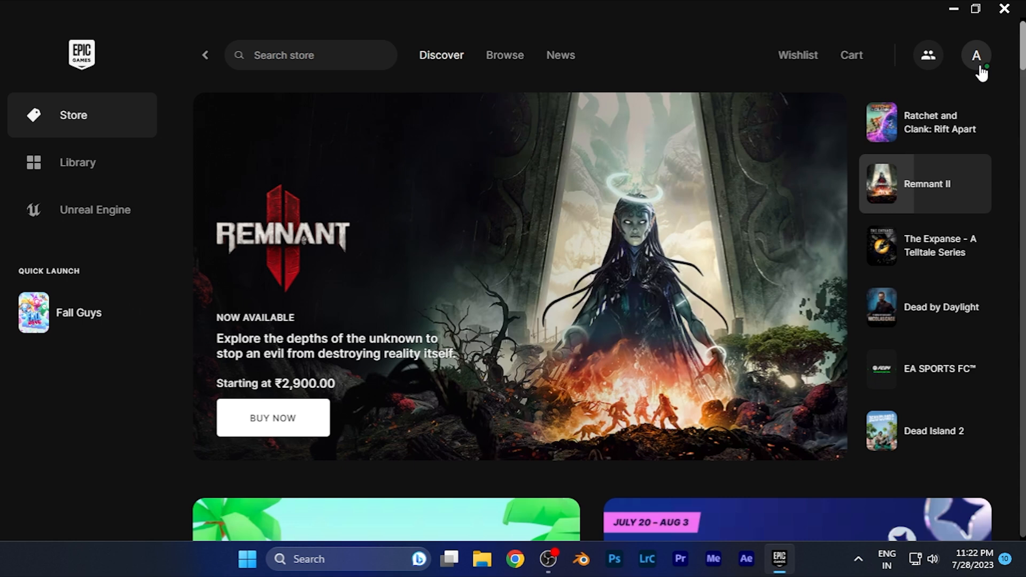
{"action": "left_click", "coordinate": [976, 54]}
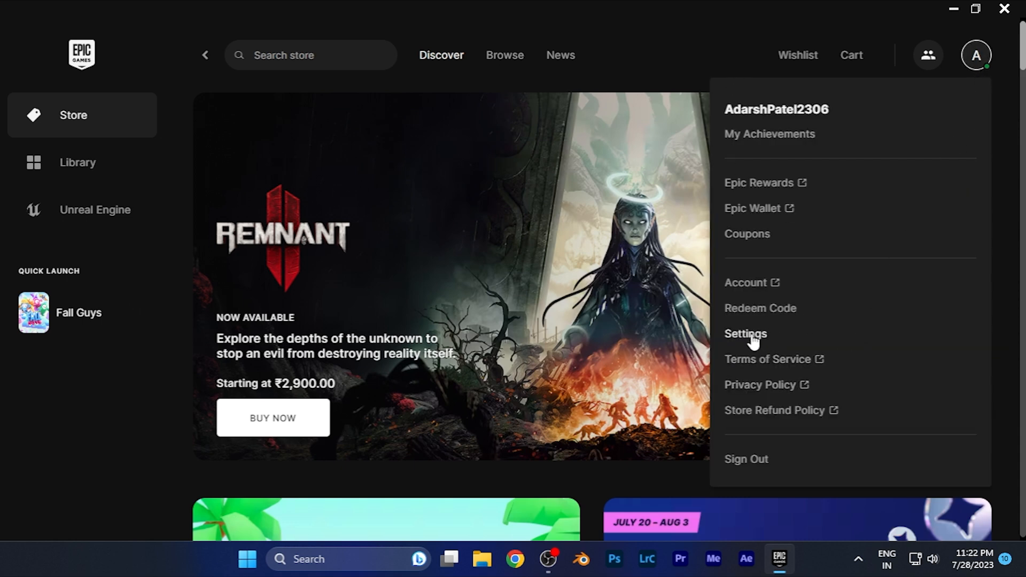
{"action": "left_click", "coordinate": [745, 334]}
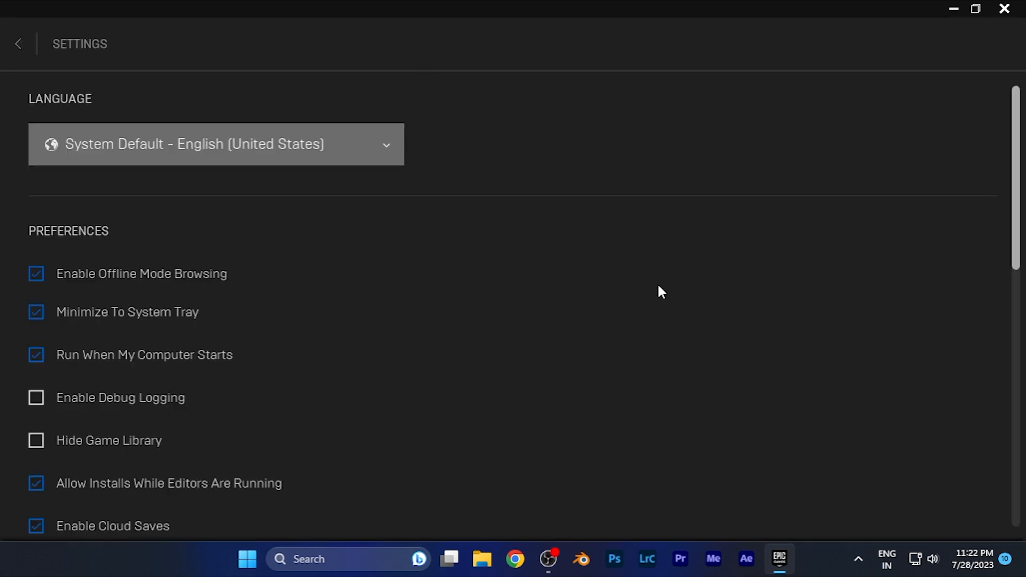
{"action": "mouse_move", "coordinate": [120, 502]}
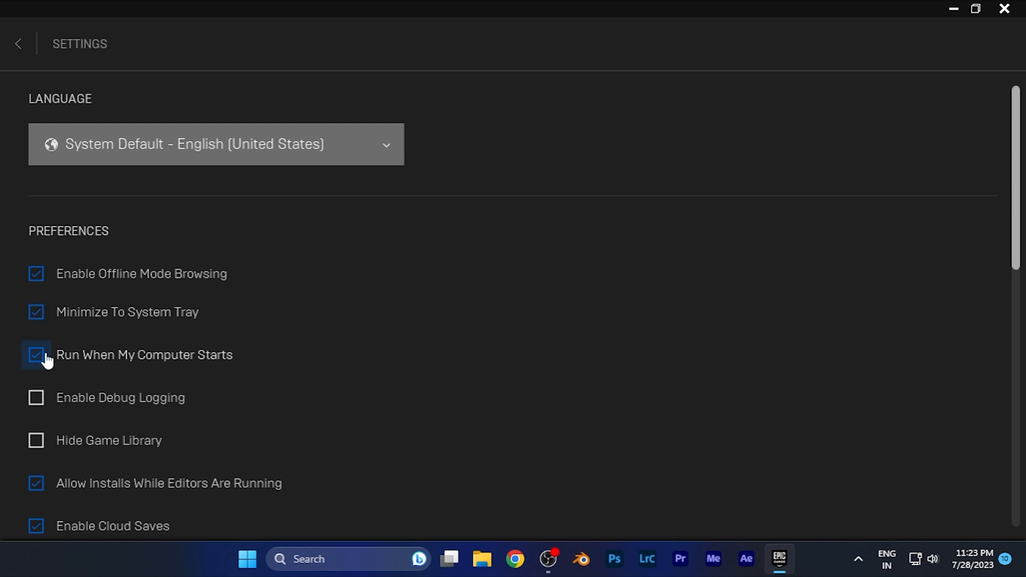
{"action": "mouse_move", "coordinate": [97, 366]}
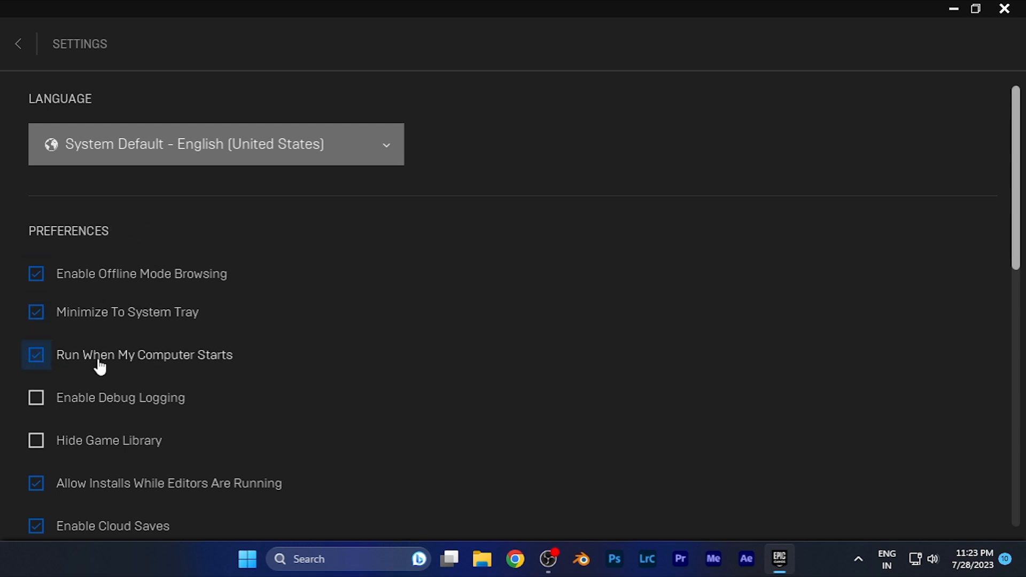
{"action": "mouse_move", "coordinate": [164, 360]}
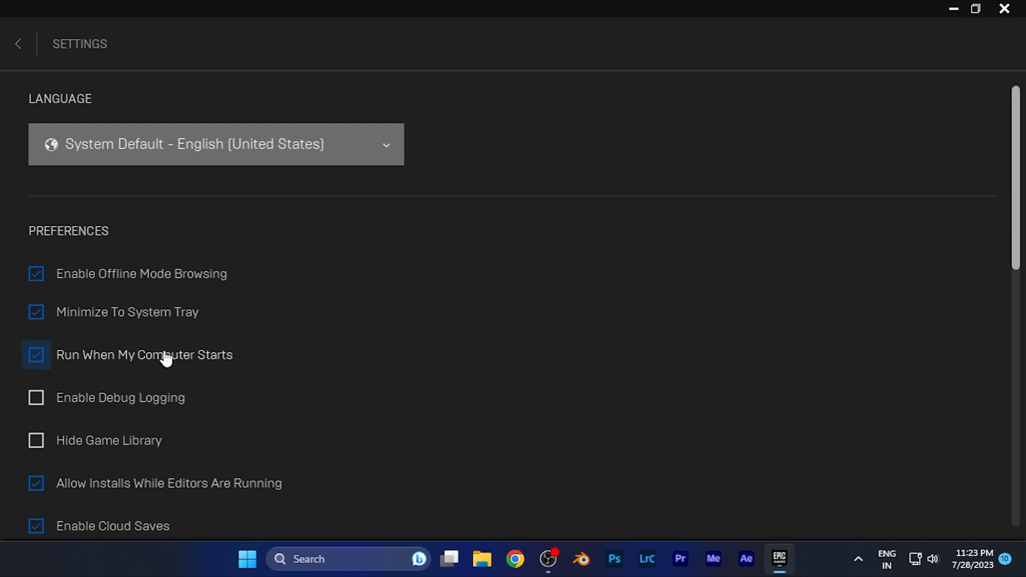
Uncheck 'Run When My Computer Starts' under Preferences, leaving other preferences unchanged
{"action": "left_click", "coordinate": [36, 355]}
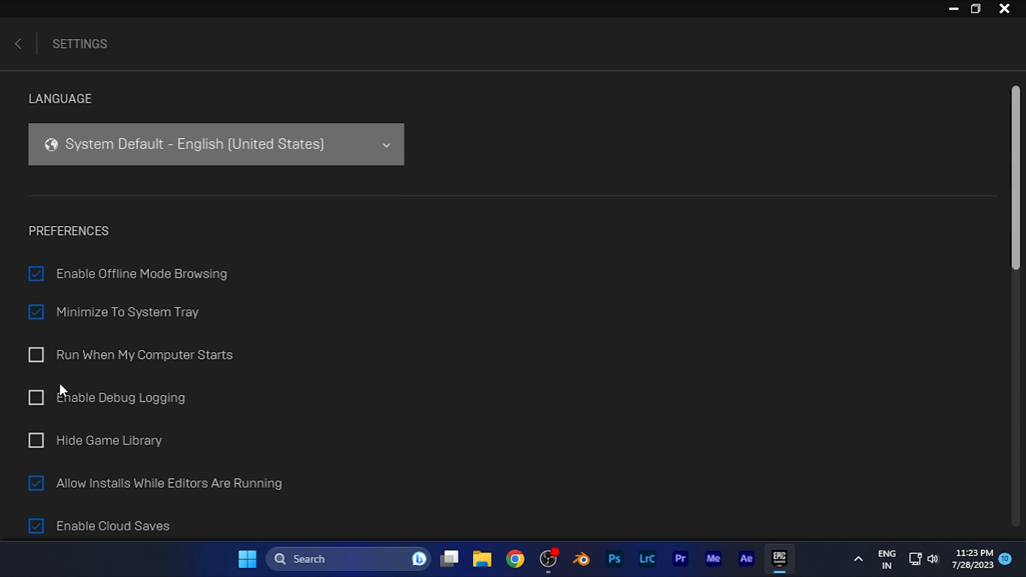
{"action": "mouse_move", "coordinate": [97, 368]}
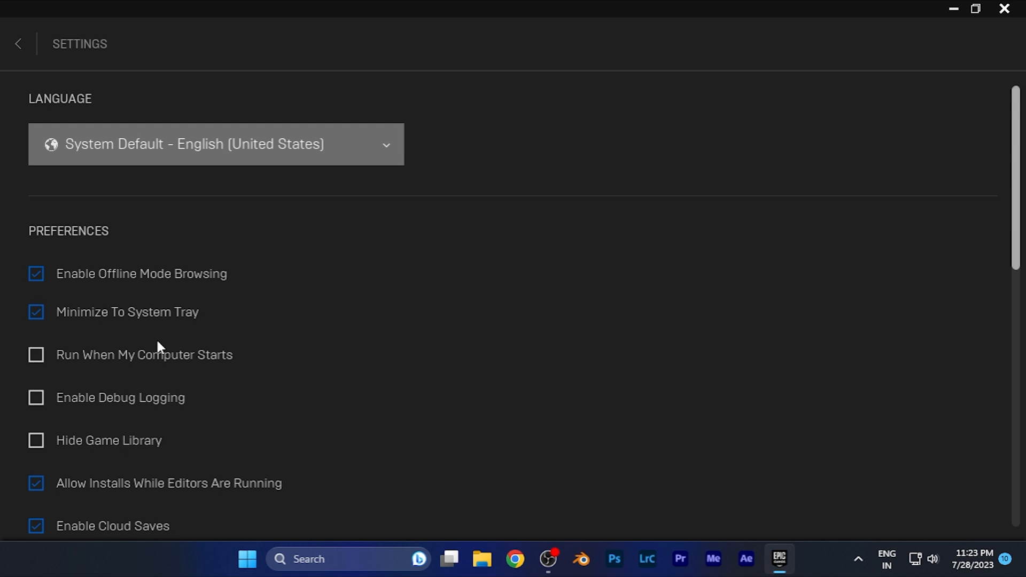
{"action": "mouse_move", "coordinate": [591, 98]}
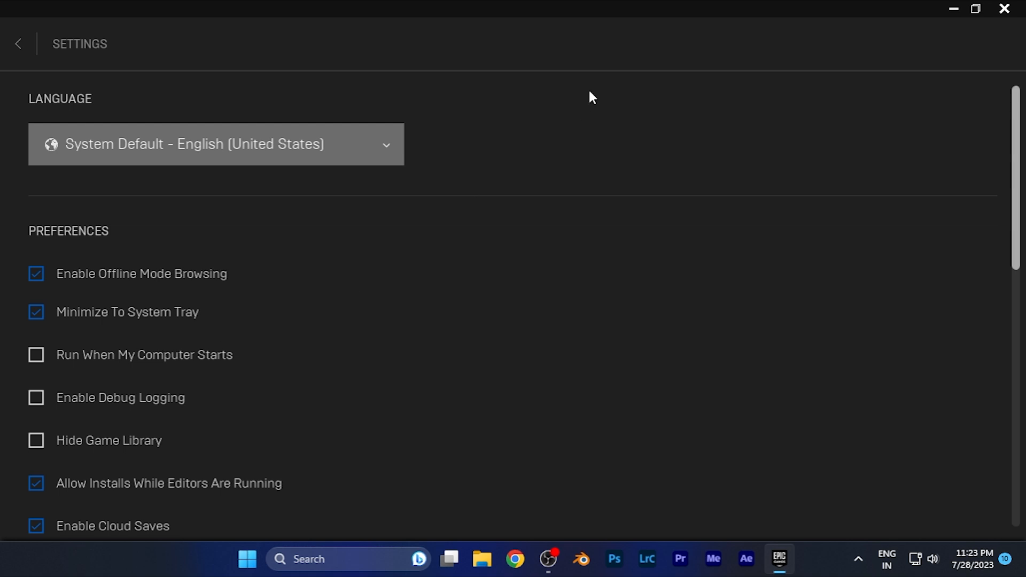
{"action": "mouse_move", "coordinate": [1008, 7]}
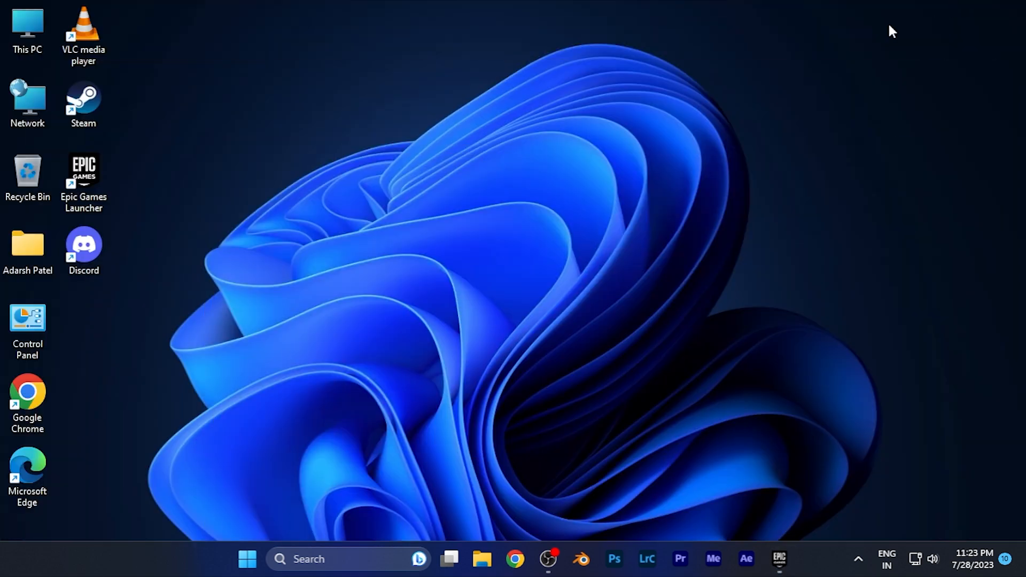
{"action": "mouse_move", "coordinate": [515, 195]}
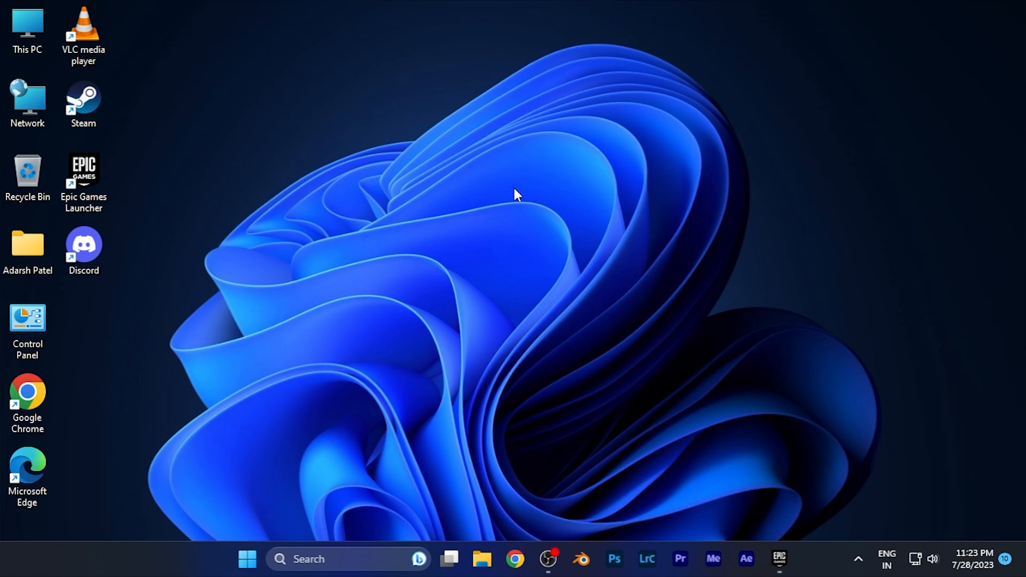